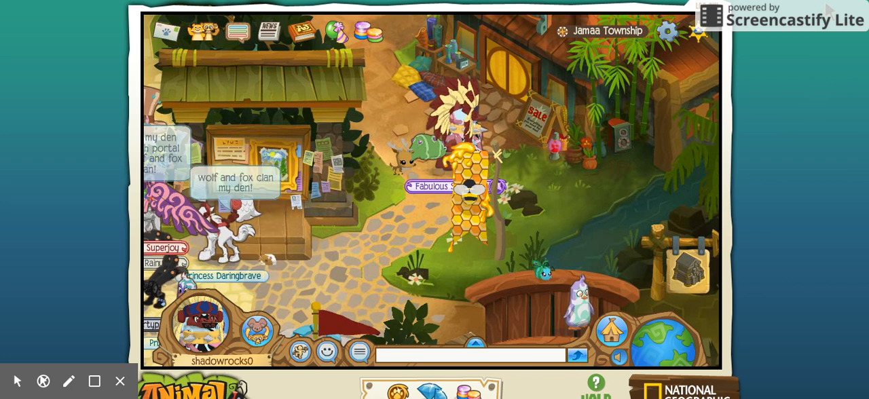
# - Return to the Inbox to reach the newer 'Re: plz help us' (Ticket #1740223) reply
pyautogui.click(391, 234)
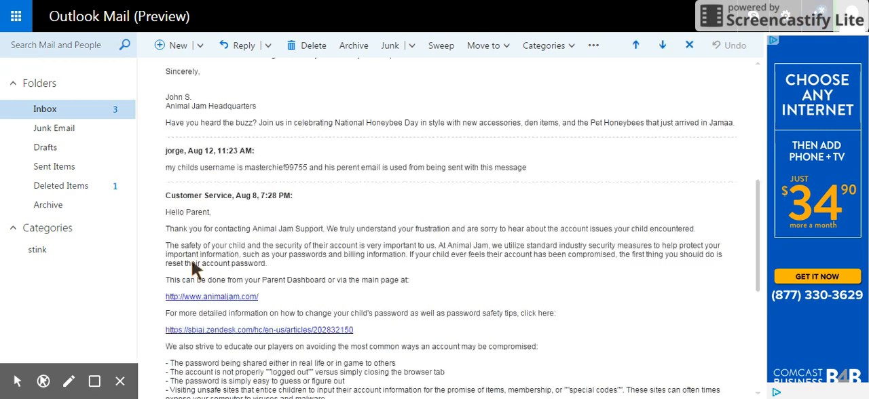
pyautogui.moveTo(210, 219)
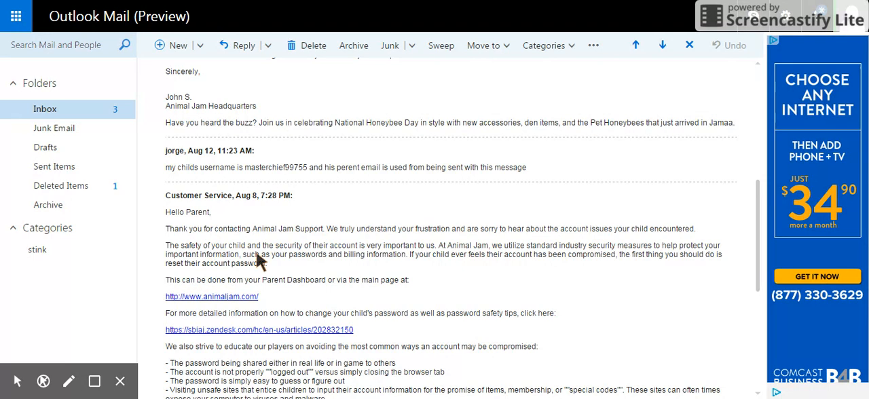
pyautogui.moveTo(839, 194)
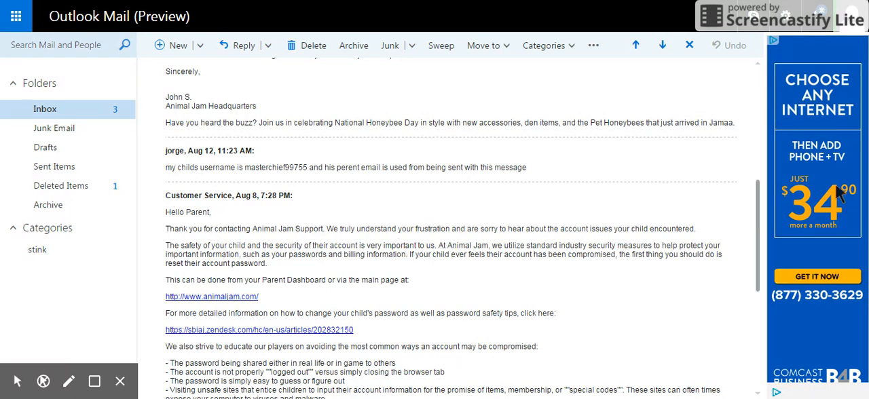
pyautogui.scroll(-3)
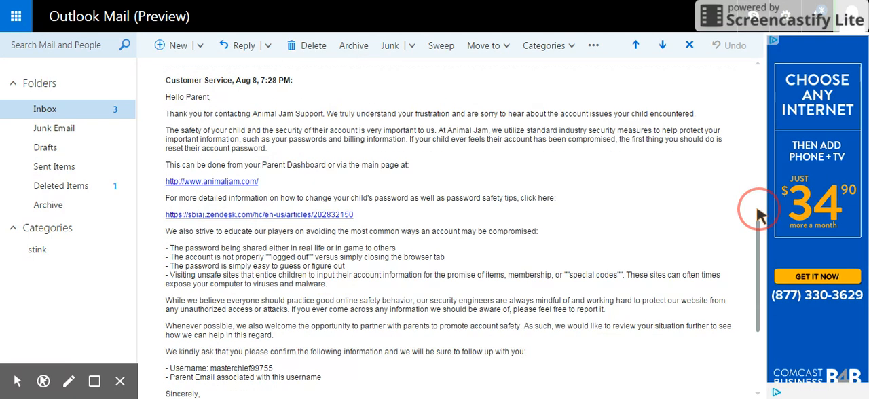
pyautogui.scroll(-3)
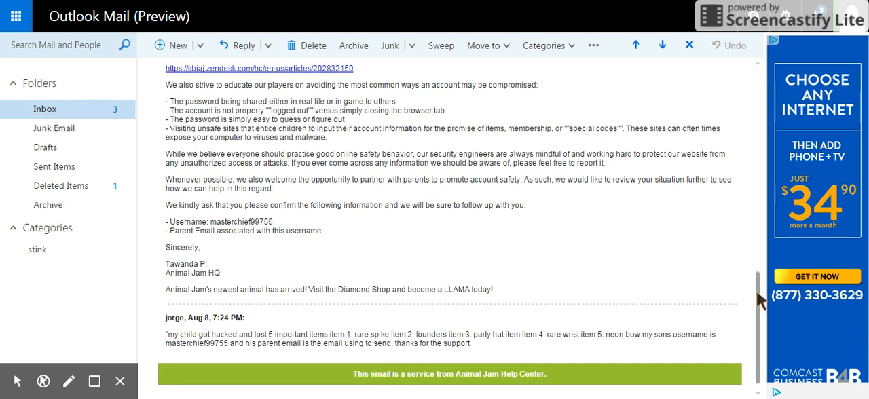
pyautogui.moveTo(861, 307)
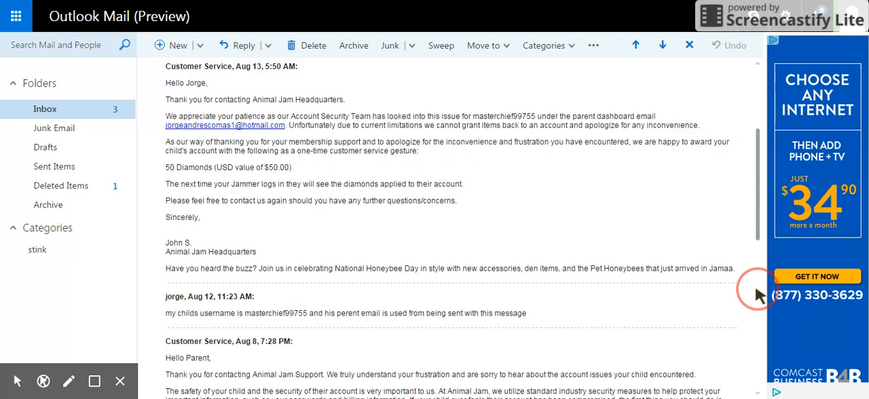
pyautogui.scroll(3)
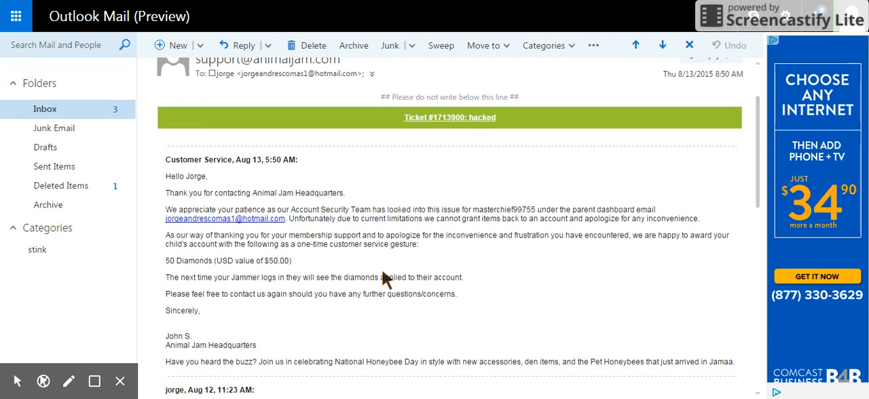
pyautogui.moveTo(496, 265)
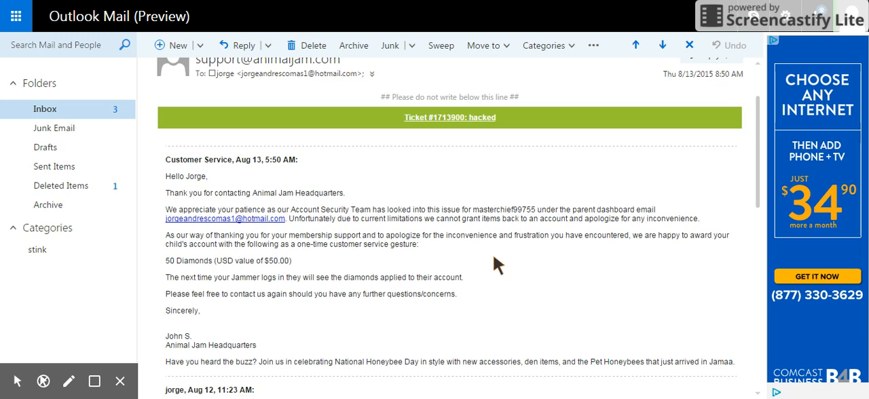
pyautogui.moveTo(573, 223)
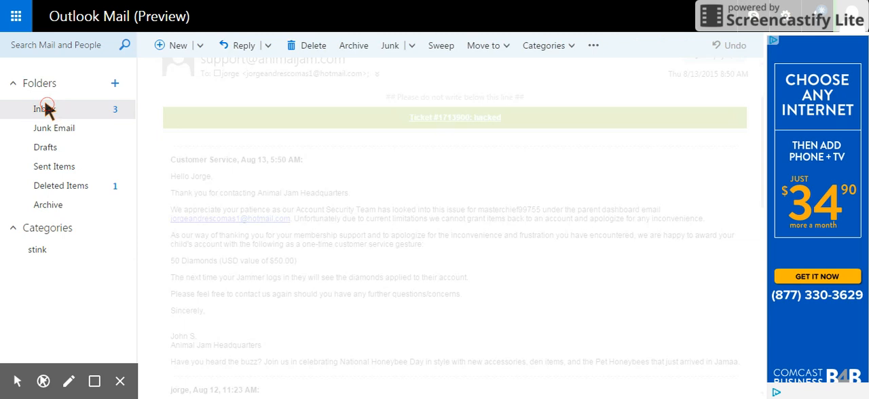
pyautogui.click(44, 109)
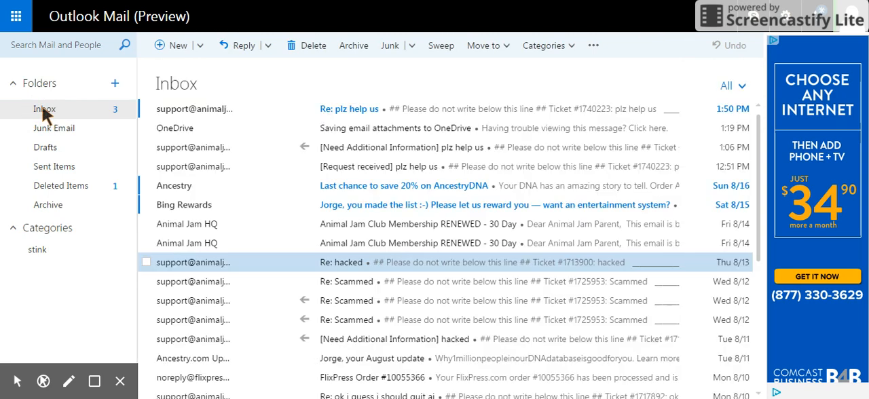
pyautogui.moveTo(278, 128)
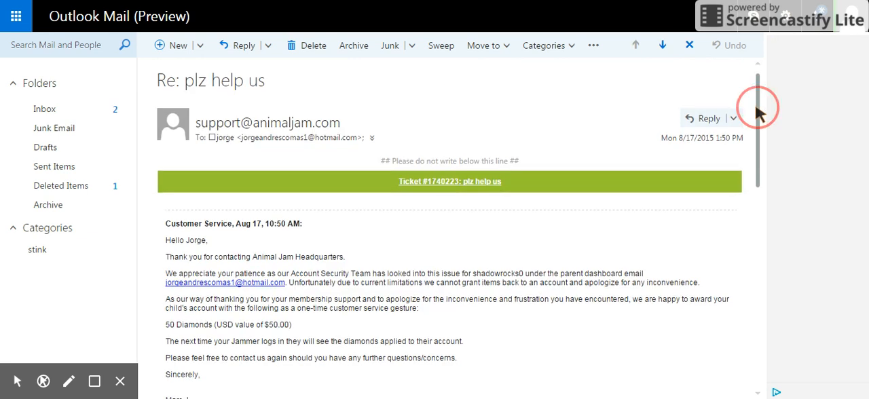
pyautogui.scroll(-3)
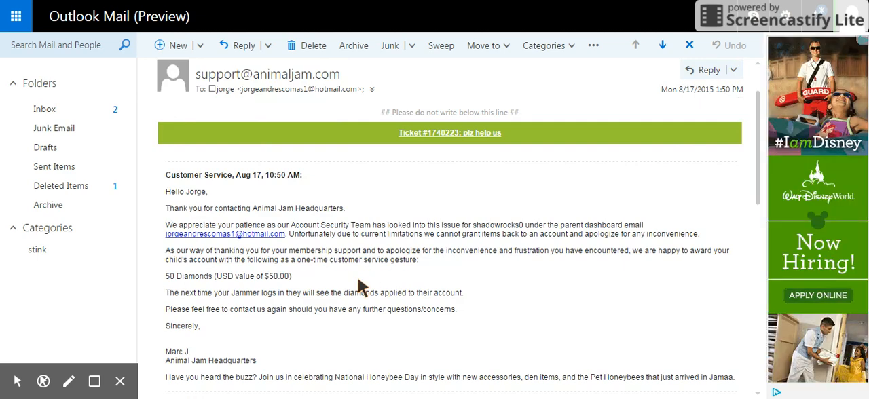
pyautogui.moveTo(363, 262)
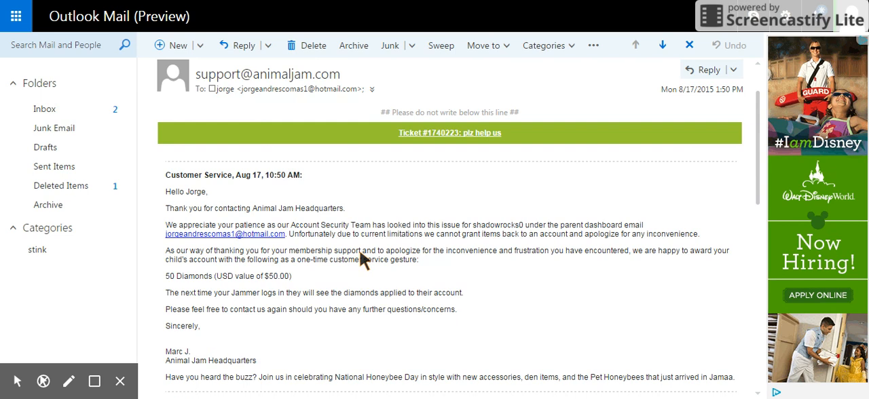
pyautogui.moveTo(224, 394)
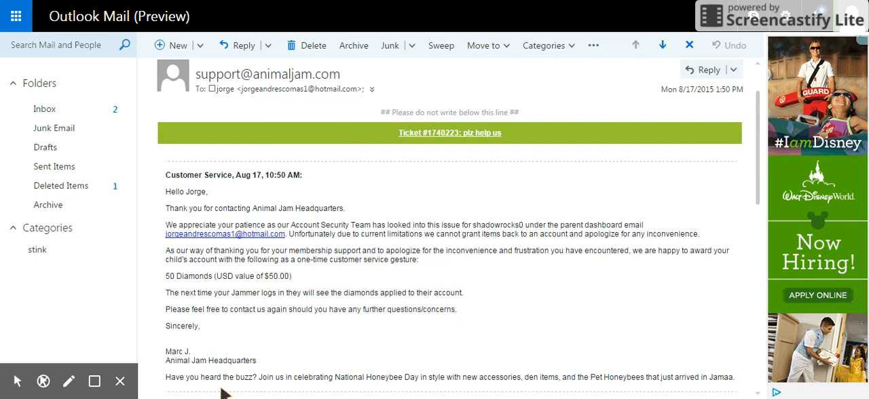
pyautogui.moveTo(240, 314)
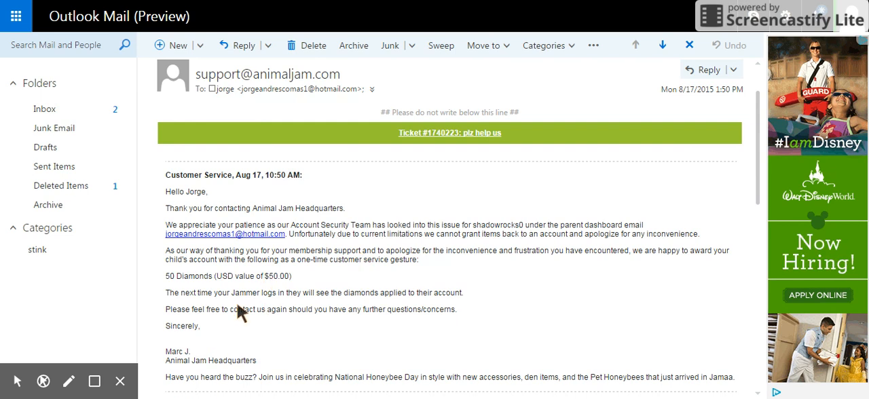
pyautogui.moveTo(239, 315)
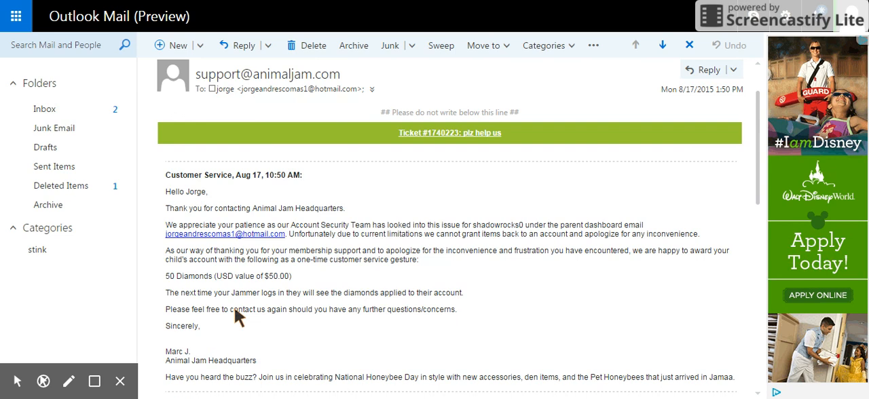
pyautogui.moveTo(253, 248)
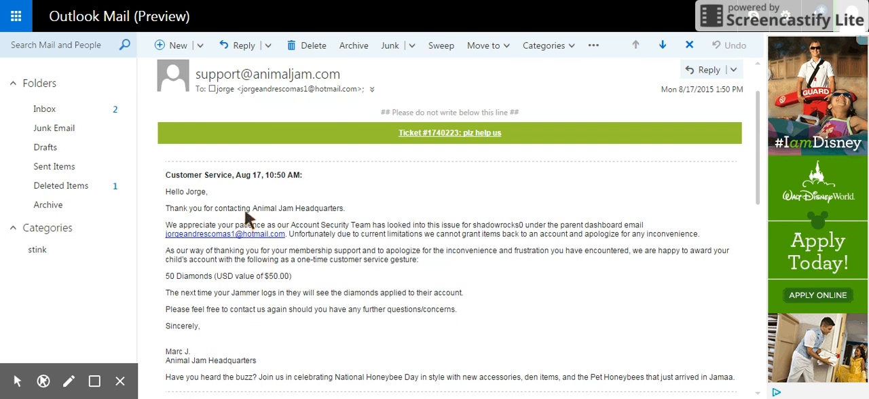
pyautogui.moveTo(285, 130)
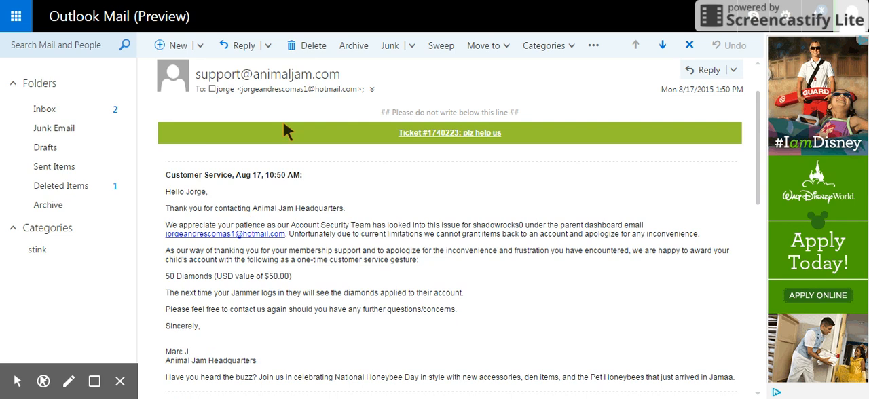